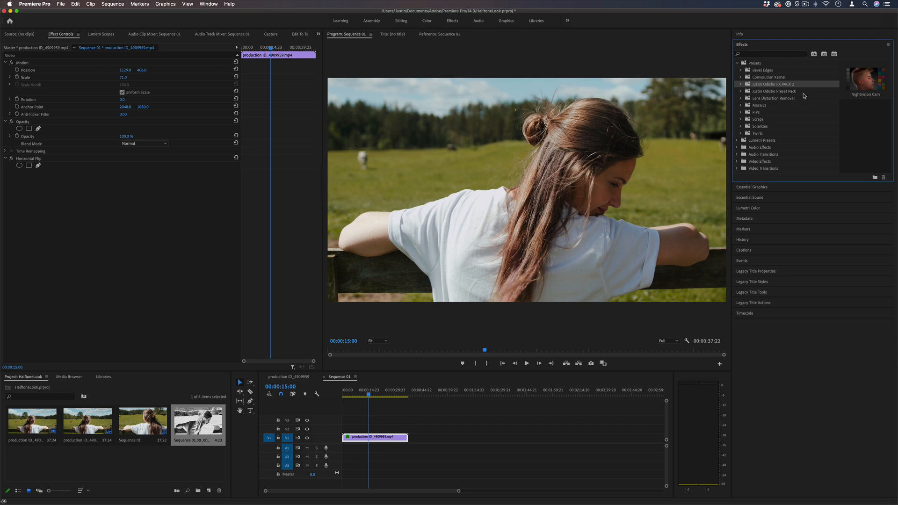
mouse_move(804, 96)
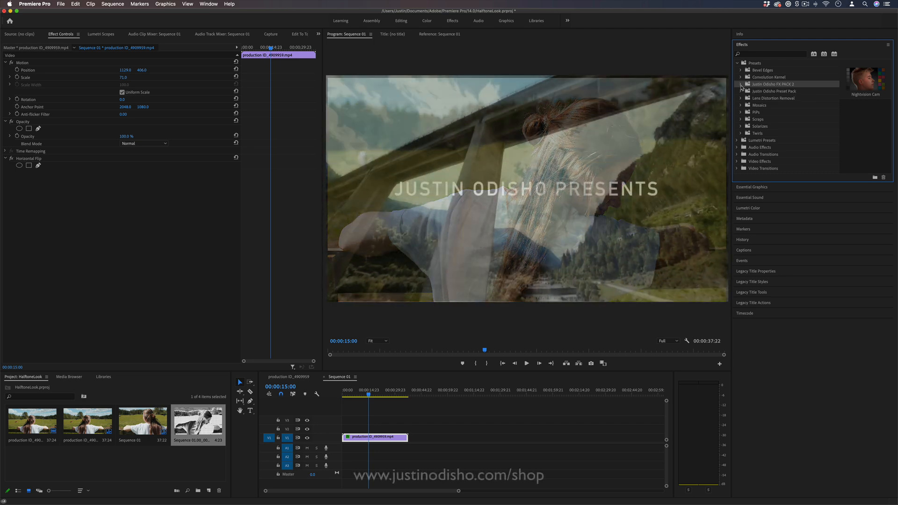
- Find Extract under Video Effects and apply it to the field clip
click(741, 83)
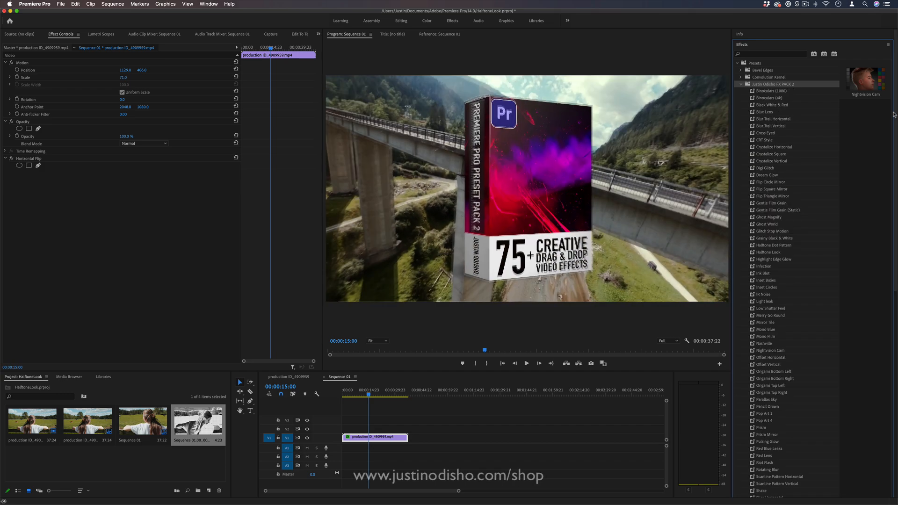
scroll(down, 3)
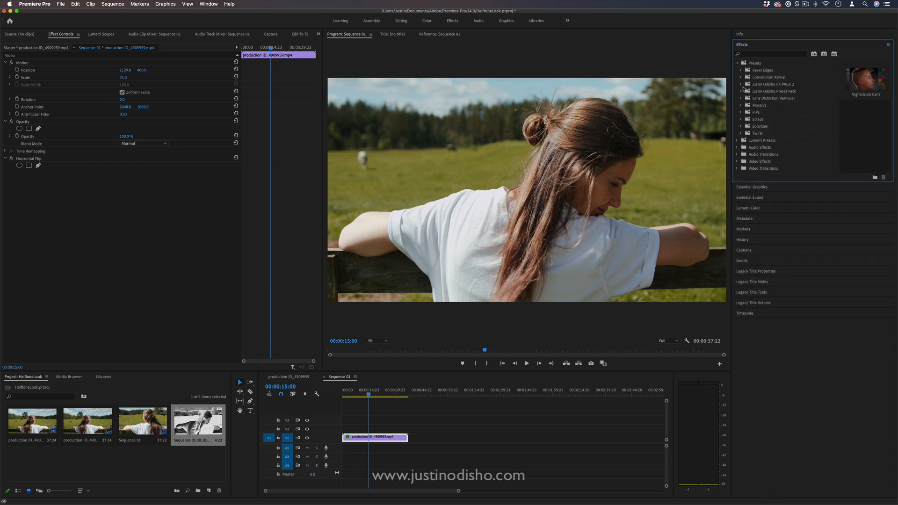
click(738, 161)
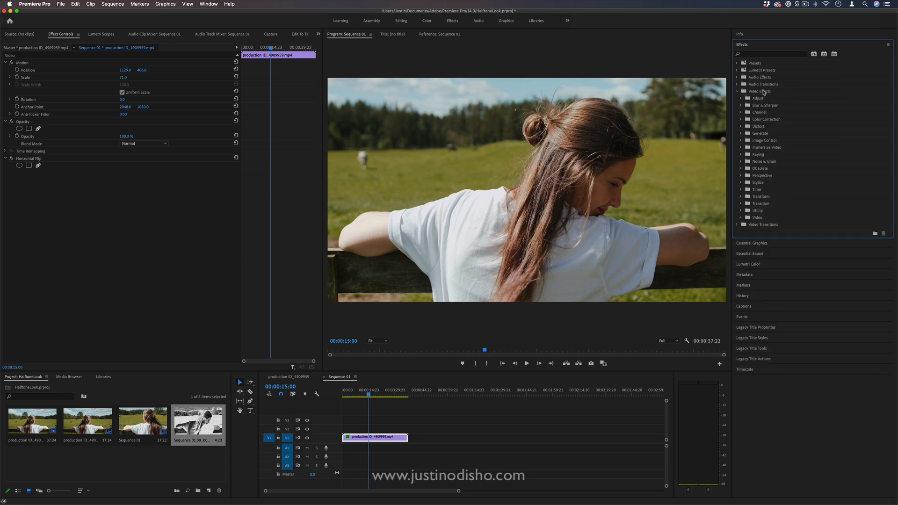
click(756, 91)
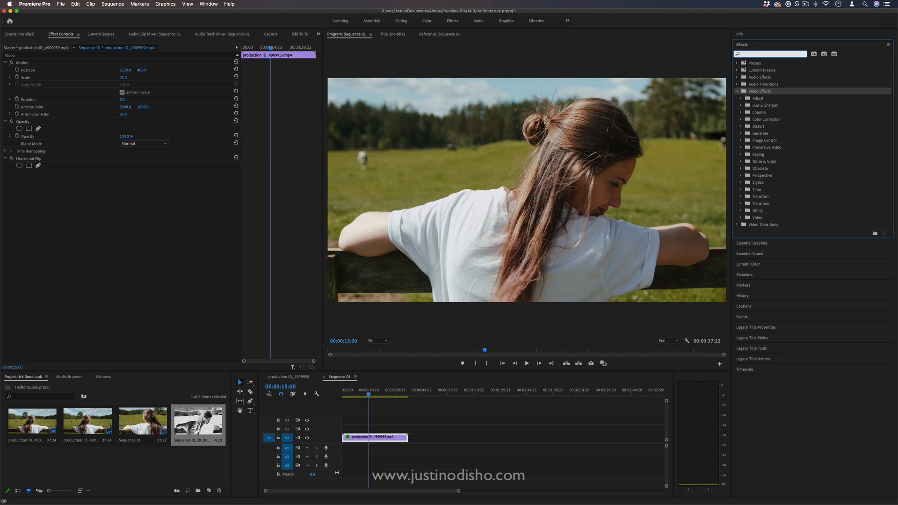
text(extract)
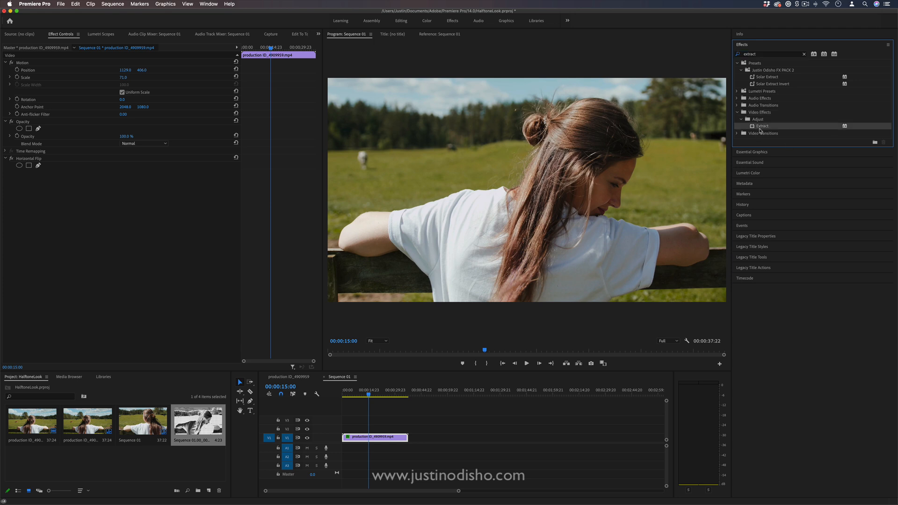
drag(759, 125, 387, 437)
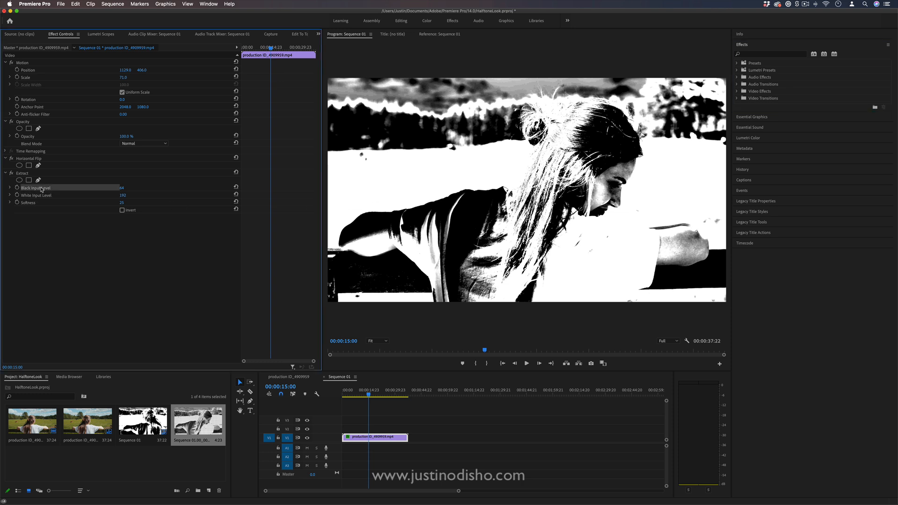
mouse_move(112, 187)
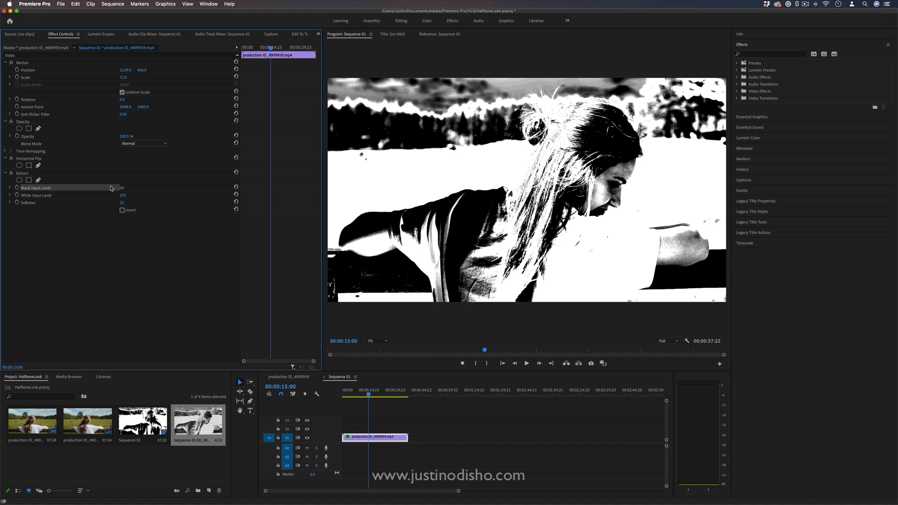
- Retune Extract's Black Input Level to 185 and soften the edges for a gentler black-and-white look
drag(121, 188, 108, 188)
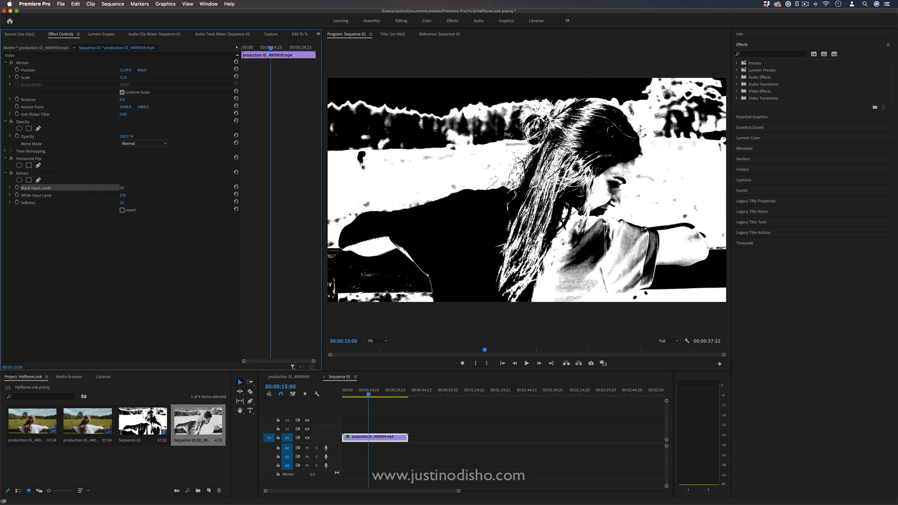
text(185)
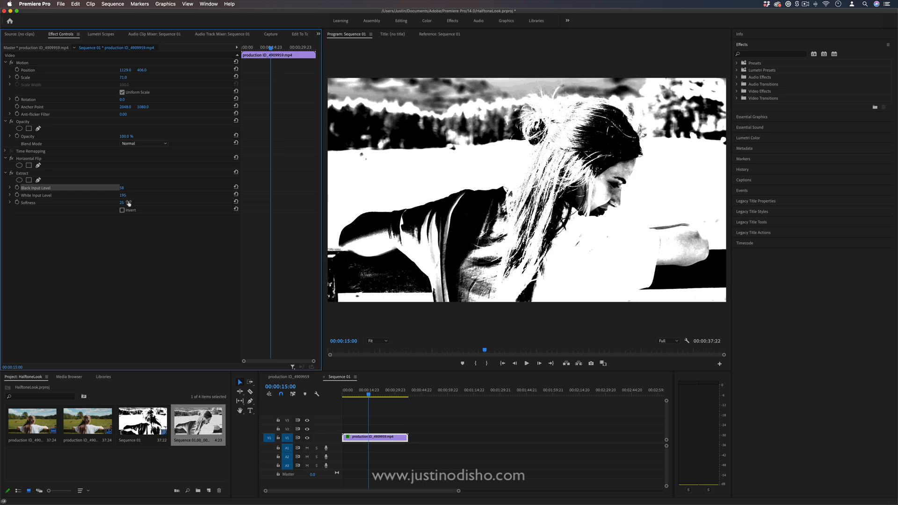
drag(123, 203, 137, 203)
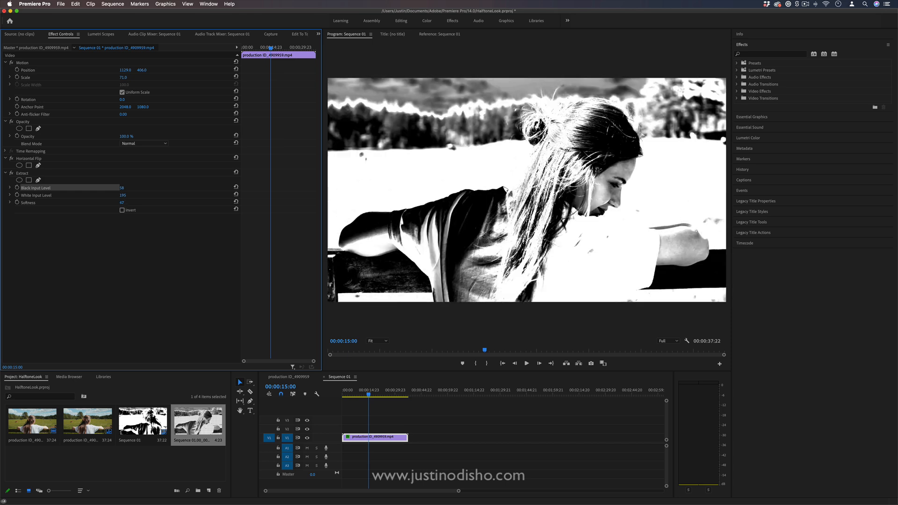
drag(132, 203, 118, 203)
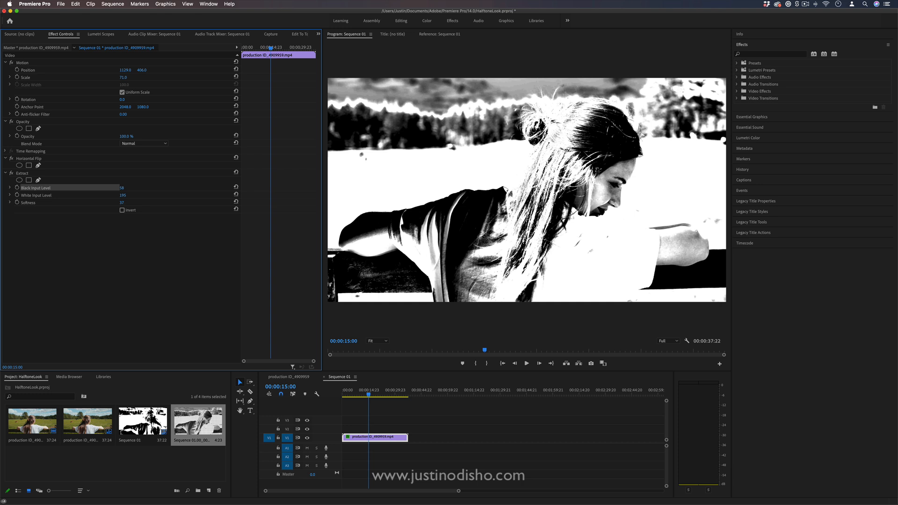
drag(137, 203, 132, 203)
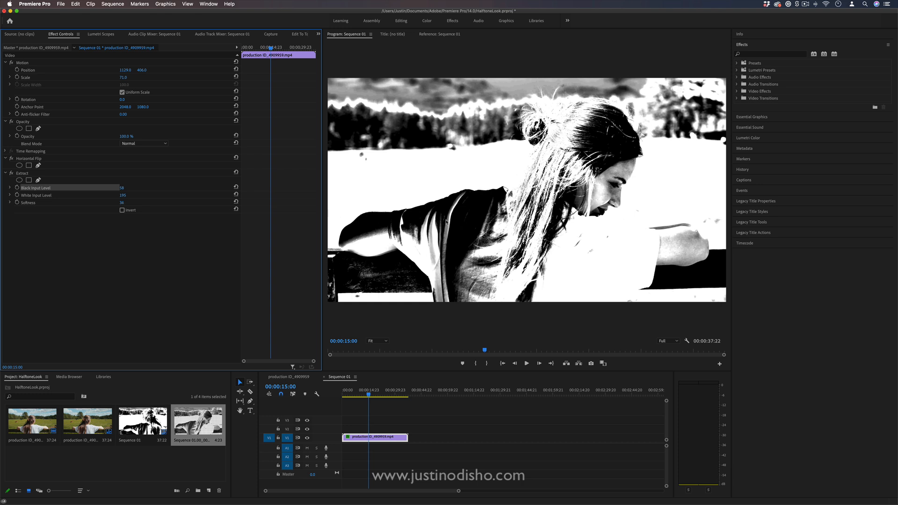
- Try Extract's Invert option and leave the image uninverted
click(121, 211)
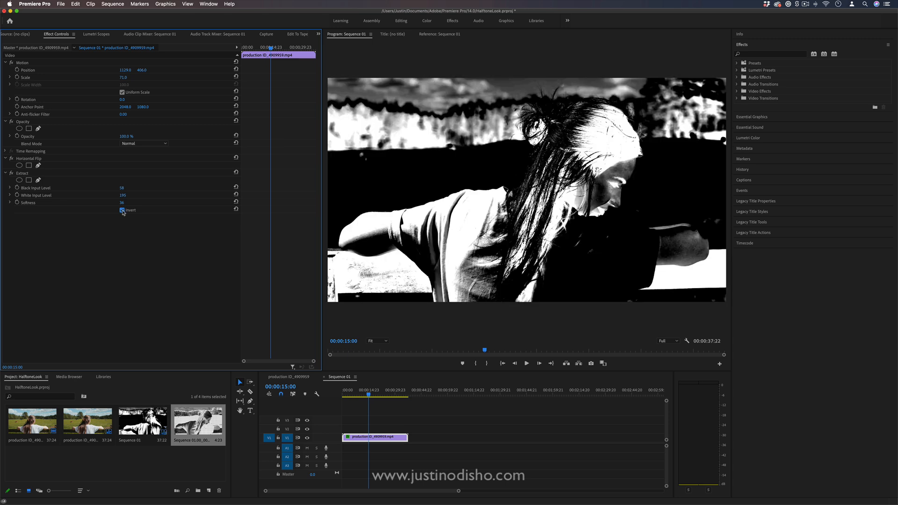
click(122, 210)
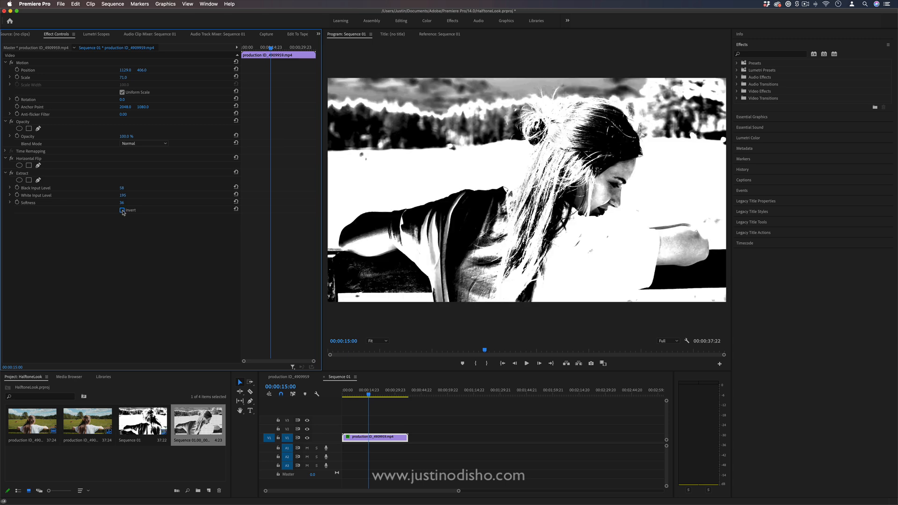
click(122, 211)
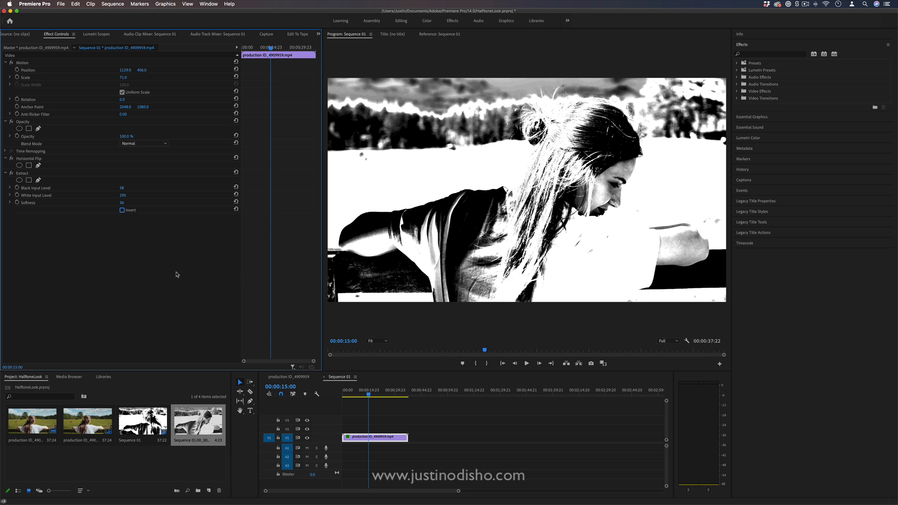
mouse_move(823, 81)
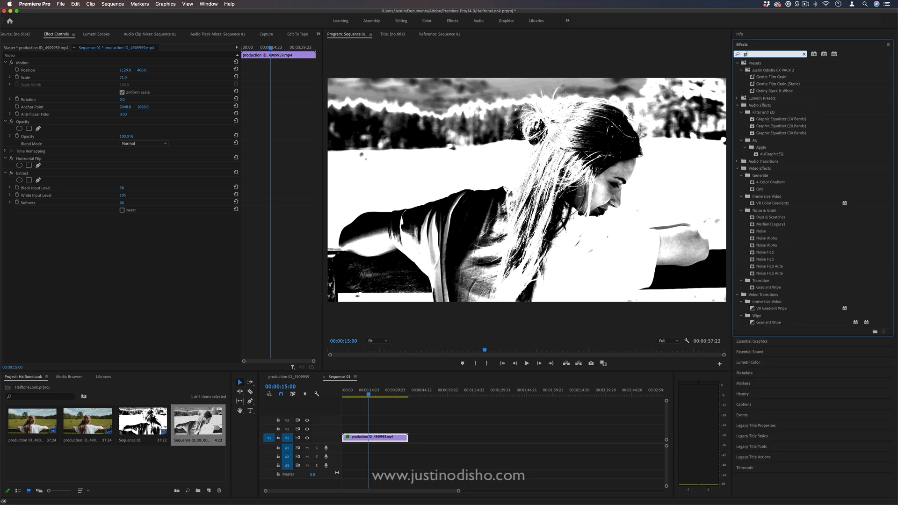
- Find the Grid effect and apply it to the clip beneath Extract
text(grid)
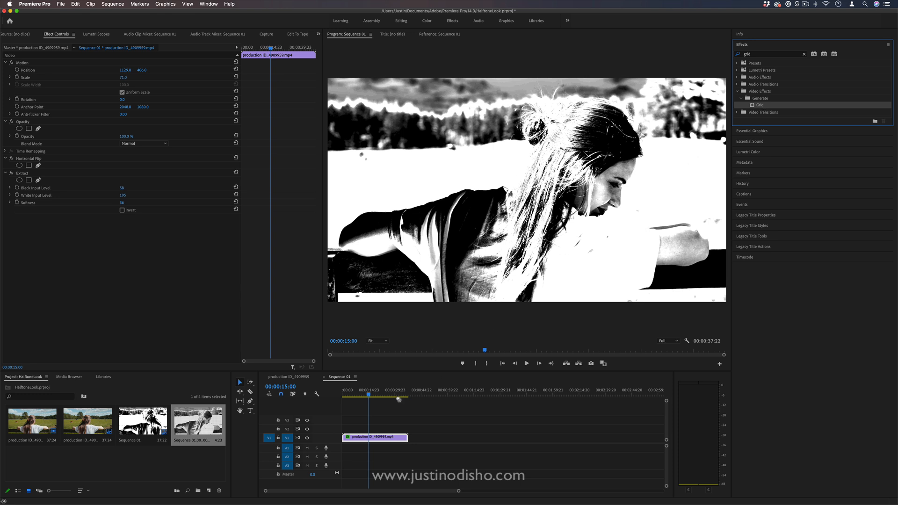
double_click(759, 103)
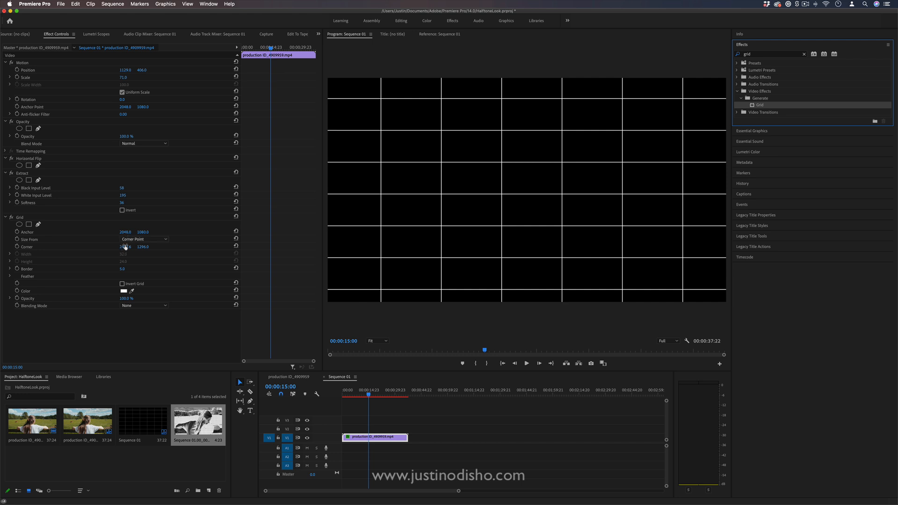
- Move the Grid Corner so the cells shrink into a dense fine white mesh
drag(124, 246, 127, 246)
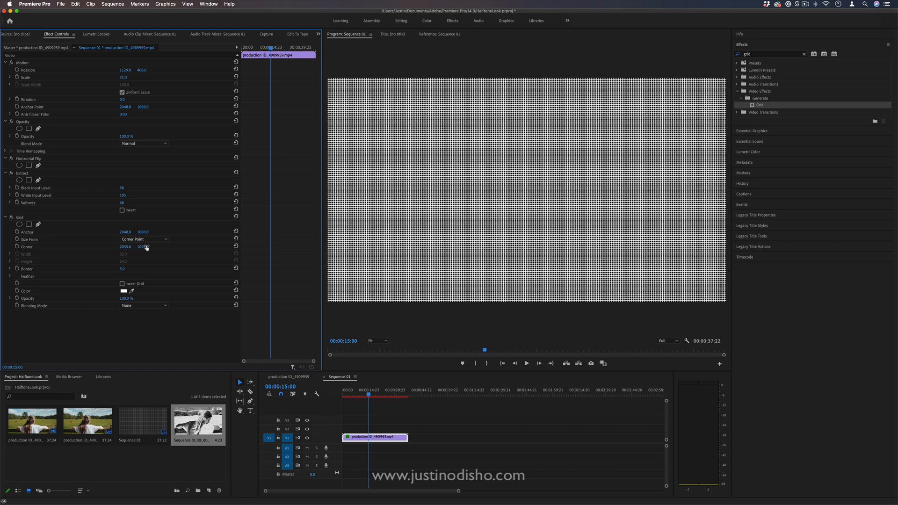
double_click(144, 246)
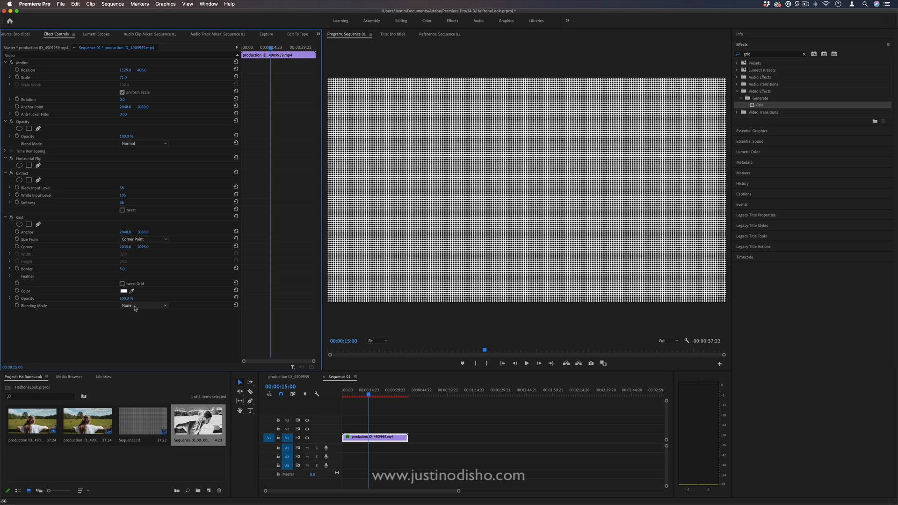
- Colour the grid black, invert it into dots and set its blending mode to Multiply
click(123, 290)
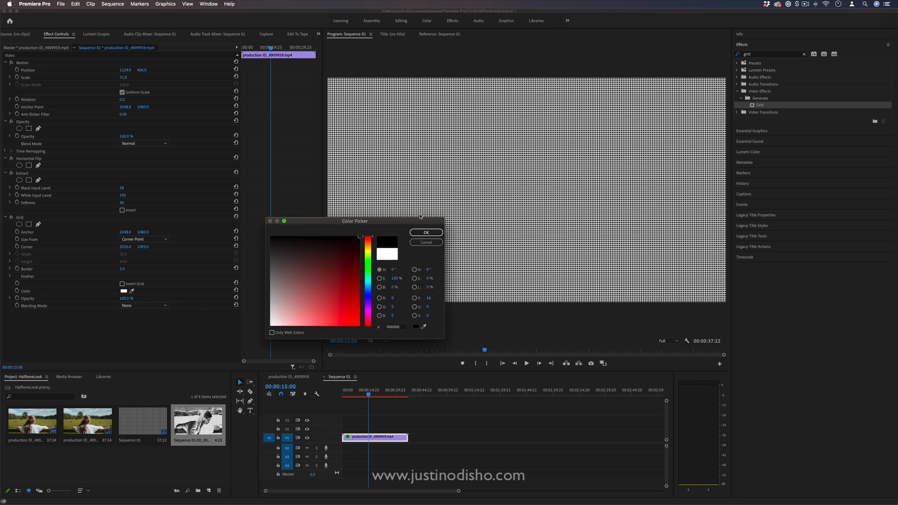
click(425, 232)
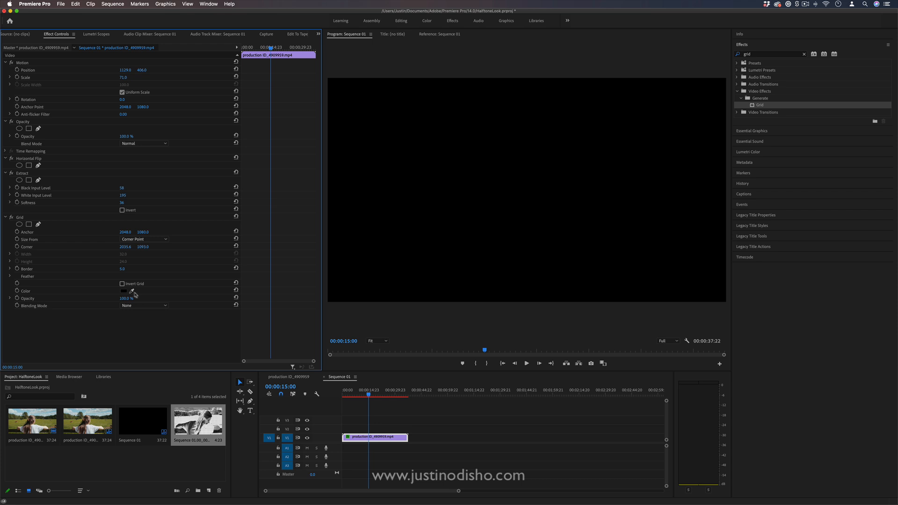
click(121, 283)
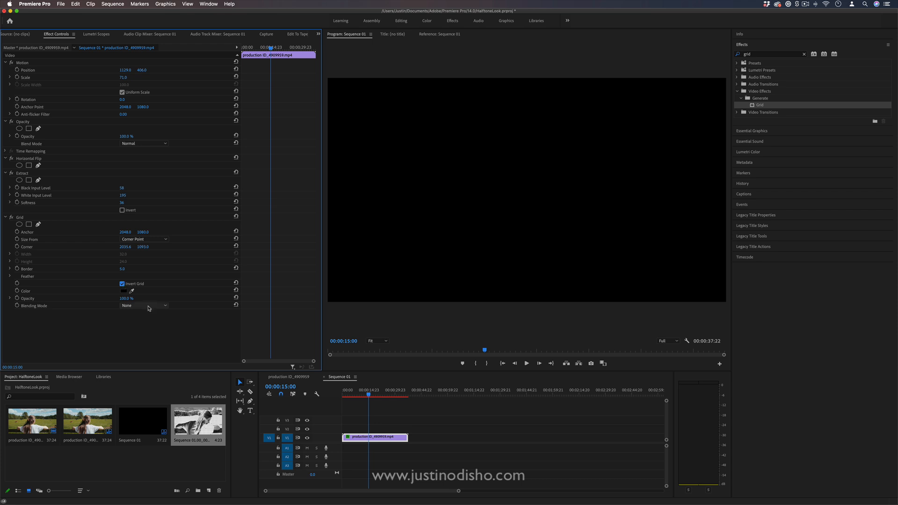
click(142, 305)
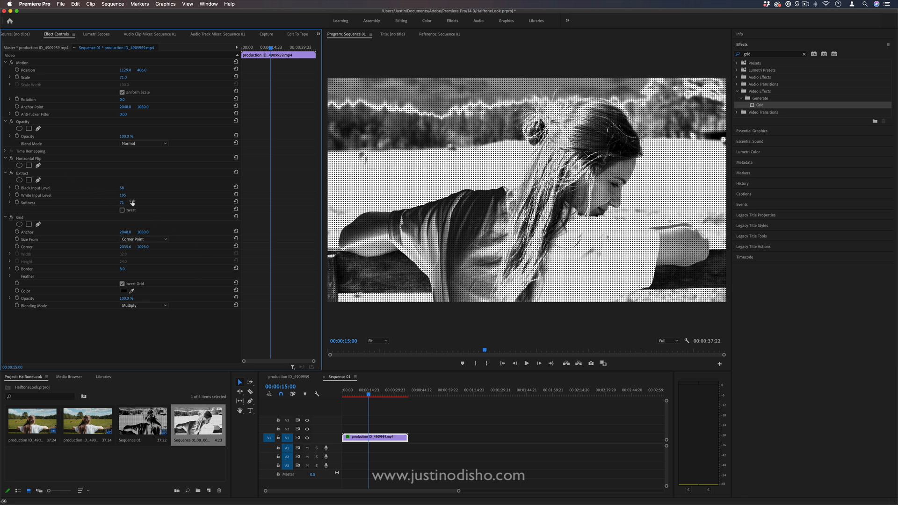
- Adjust Extract's softness before switching the effect off to reveal full colour
drag(121, 187, 132, 187)
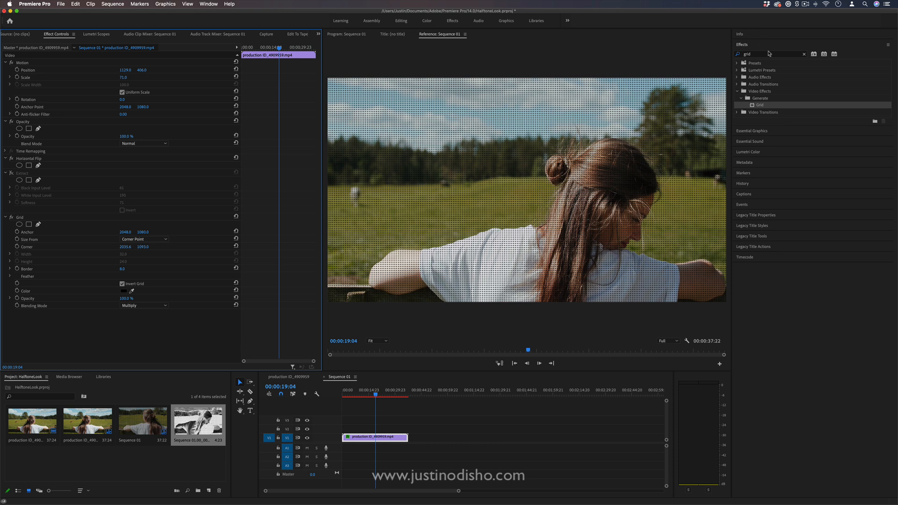
- Add a Tint above Grid mapping black to dark green, then leave it switched off
text(bla)
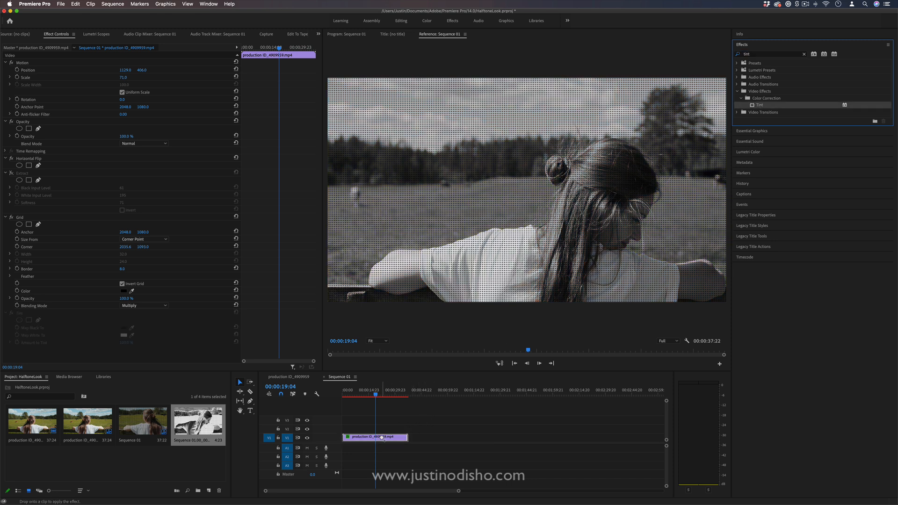
click(12, 312)
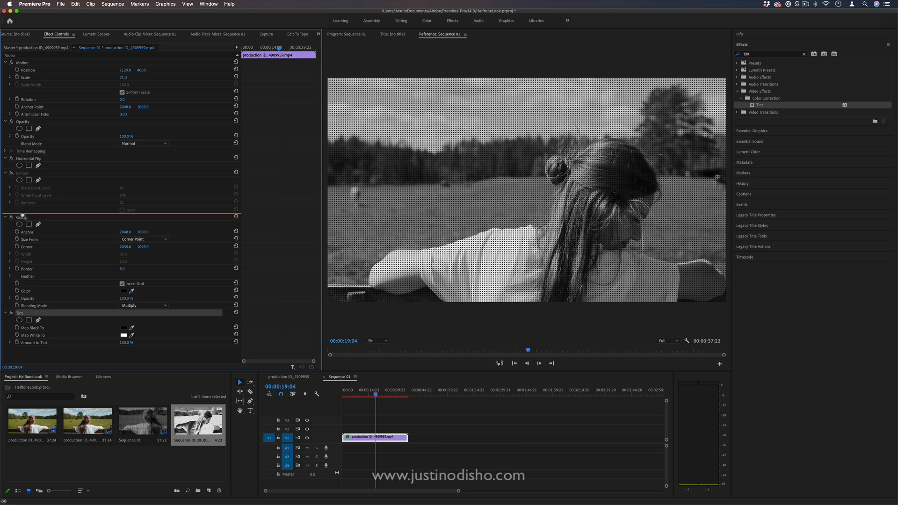
click(123, 334)
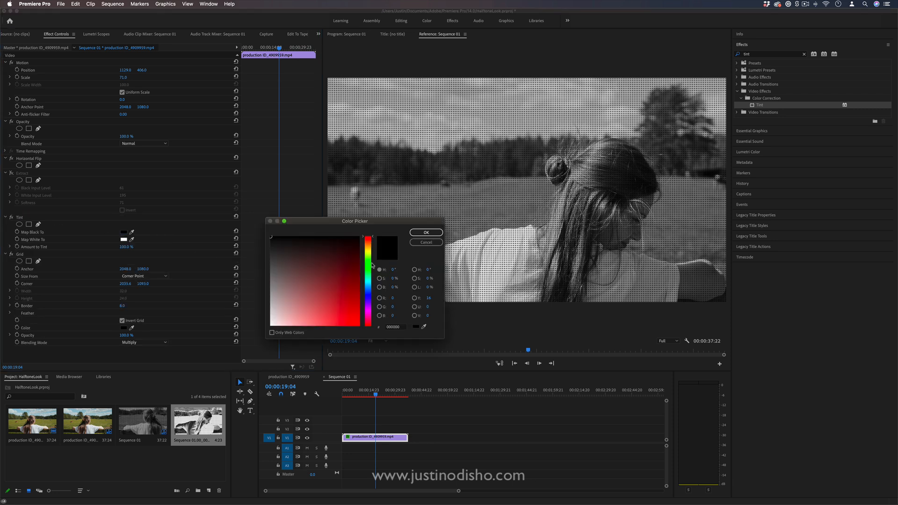
click(368, 251)
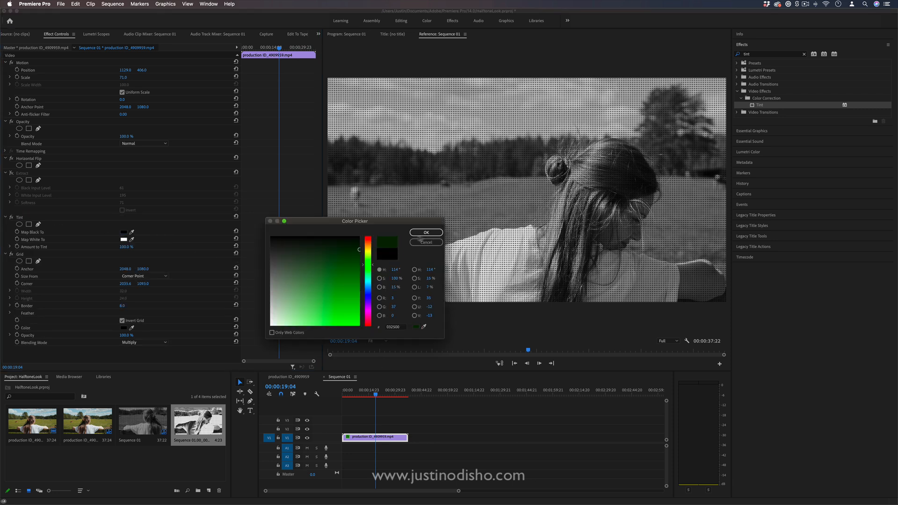
click(426, 232)
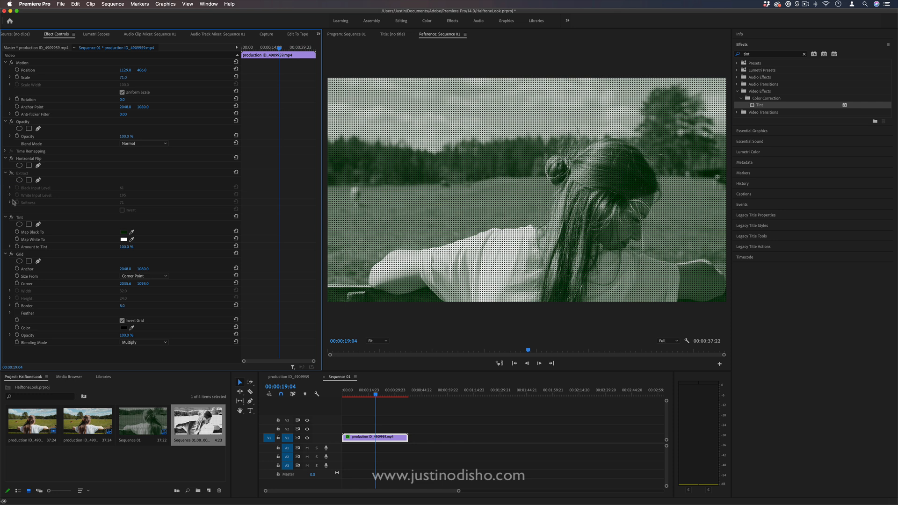
click(11, 216)
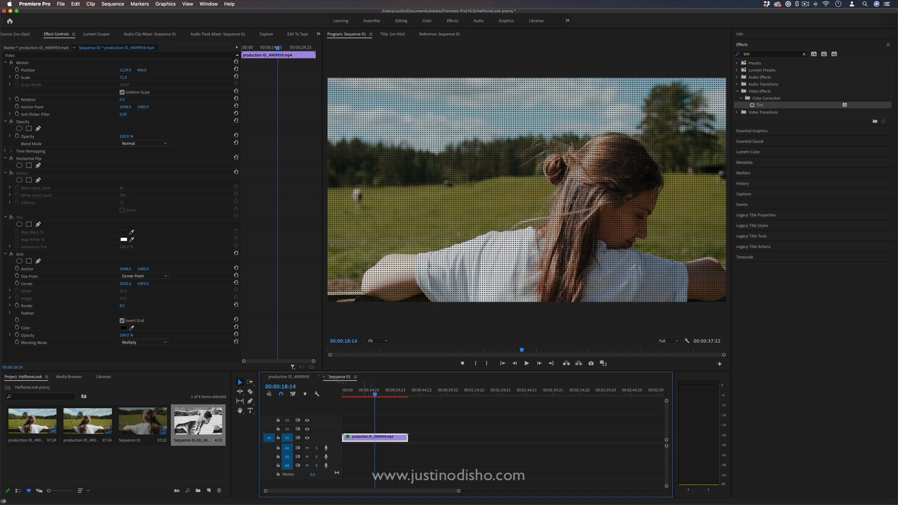
- Collapse Grid, clear the effects search and list the FX pack's presets
click(11, 254)
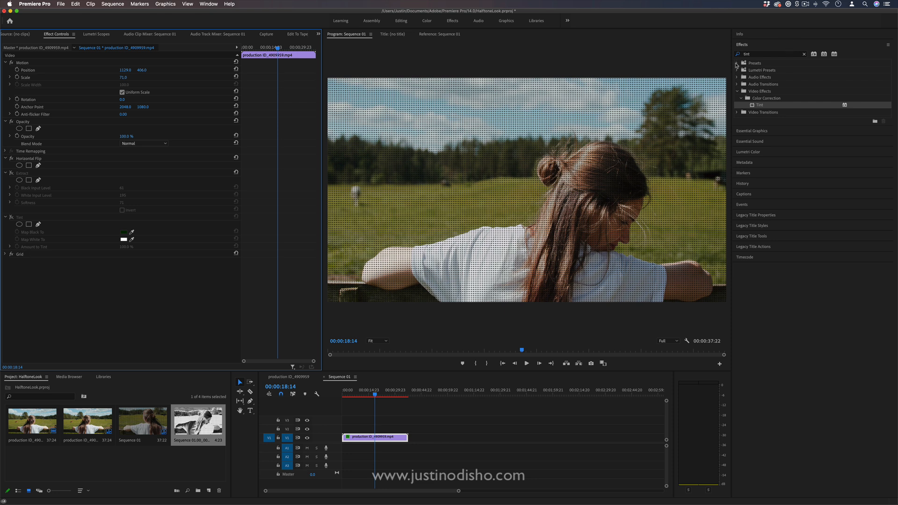
click(803, 54)
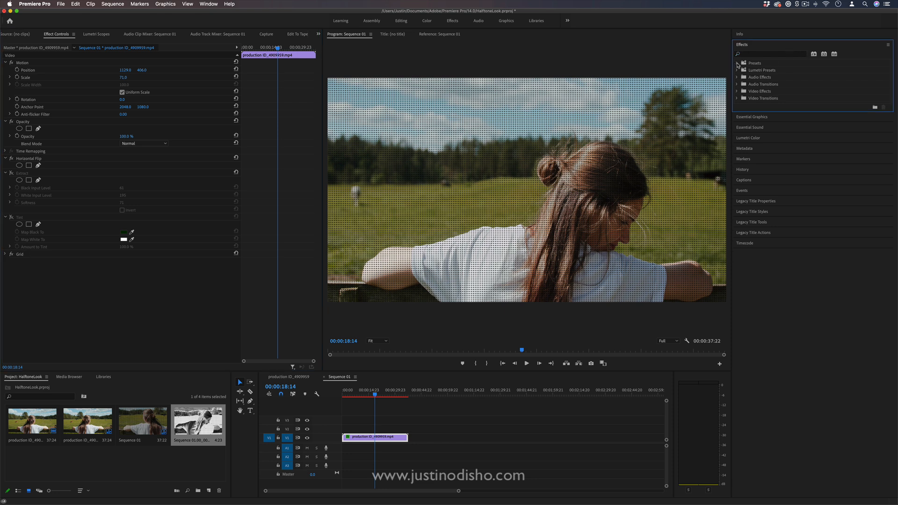
click(737, 63)
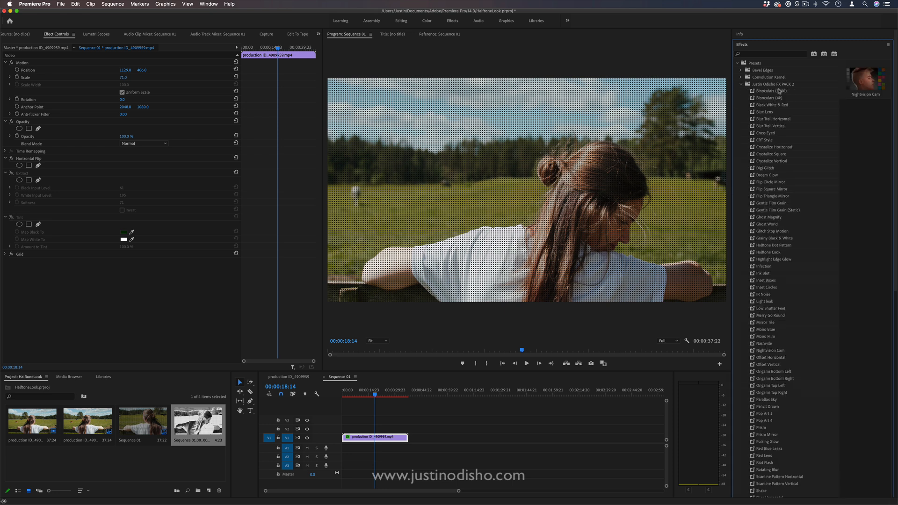
click(766, 175)
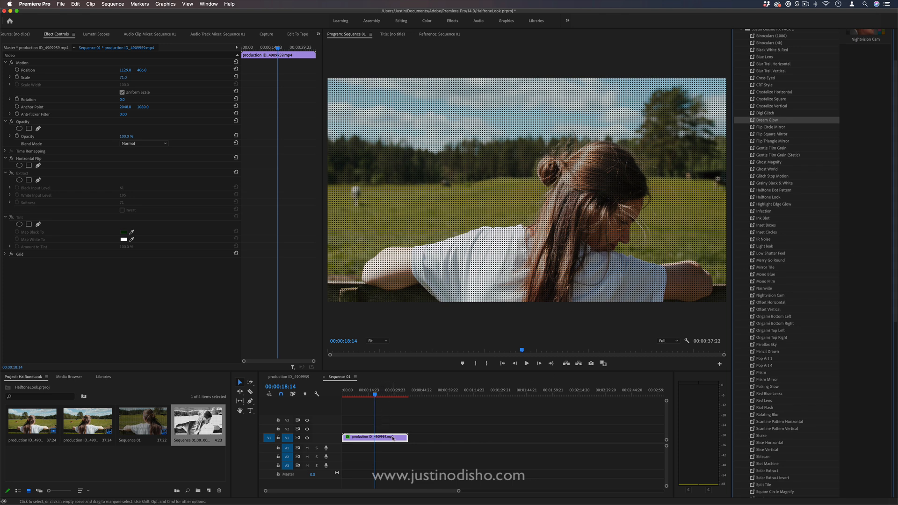
mouse_move(392, 429)
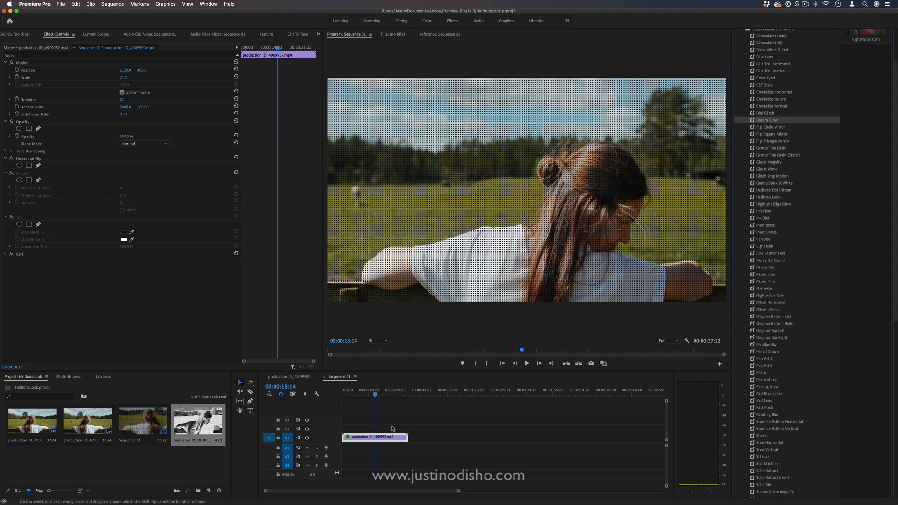